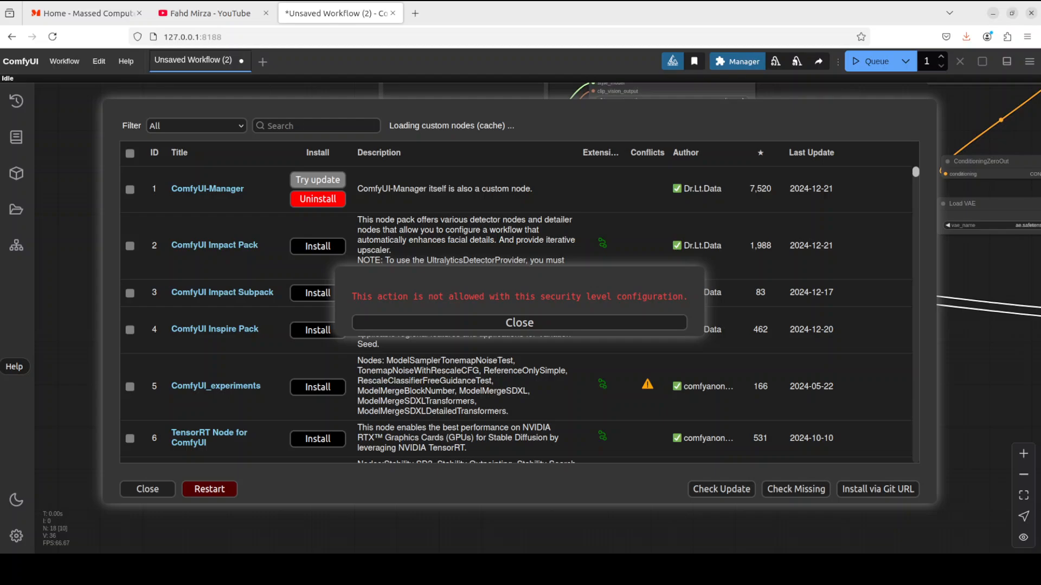
Step: Dismiss the security-level error blocking the install in the Custom Nodes Manager
click(129, 330)
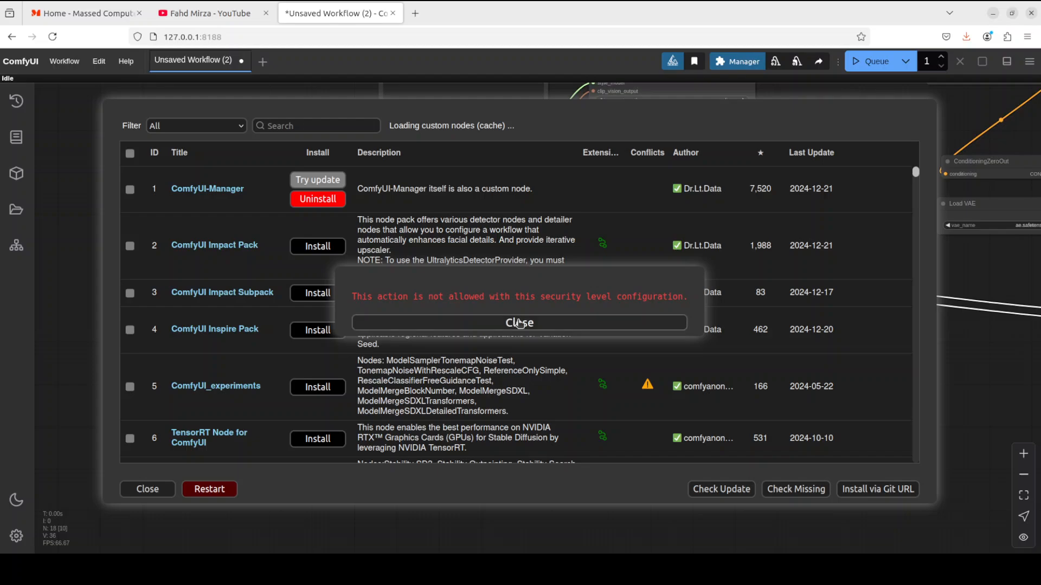
click(519, 323)
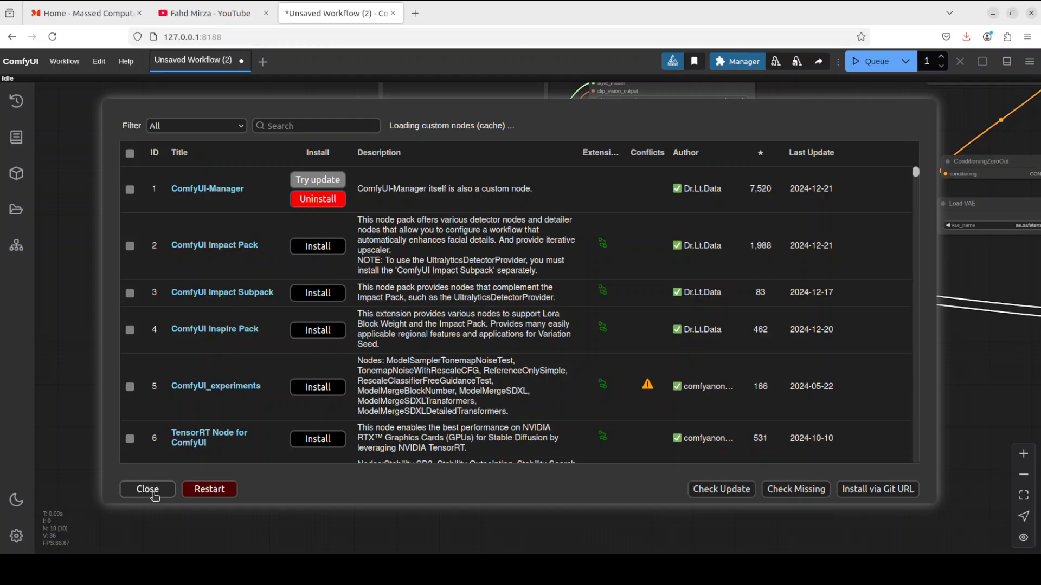
Step: Navigate in Files to custom_nodes/ComfyUI-Manager and locate its config.ini
click(147, 489)
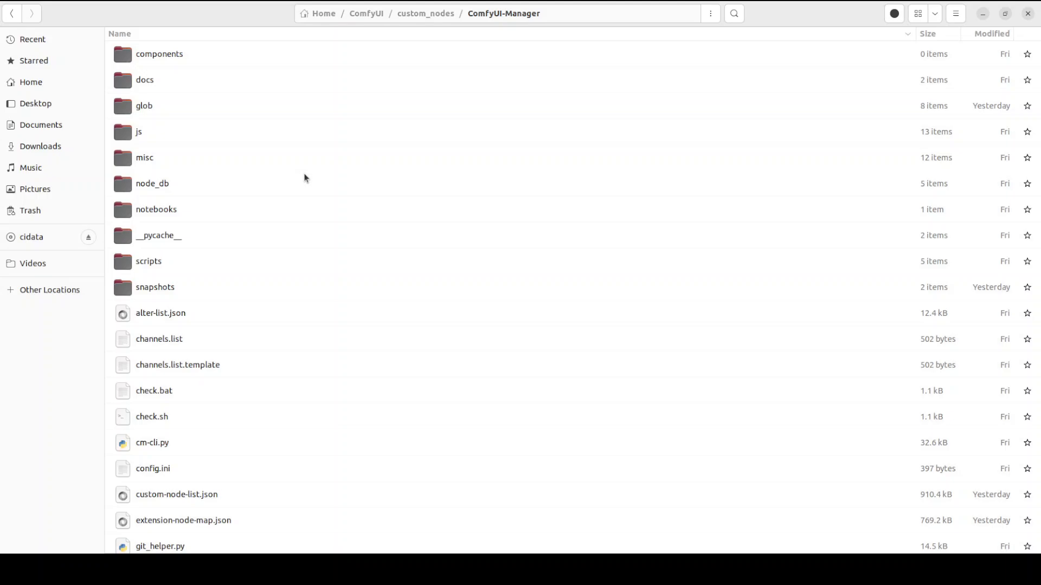
mouse_move(519, 236)
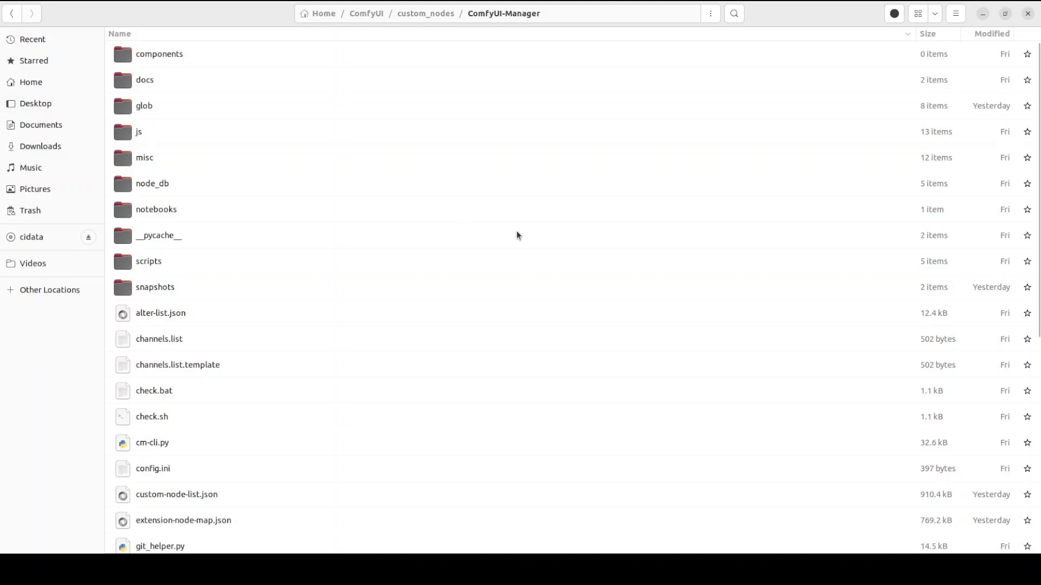
mouse_move(365, 13)
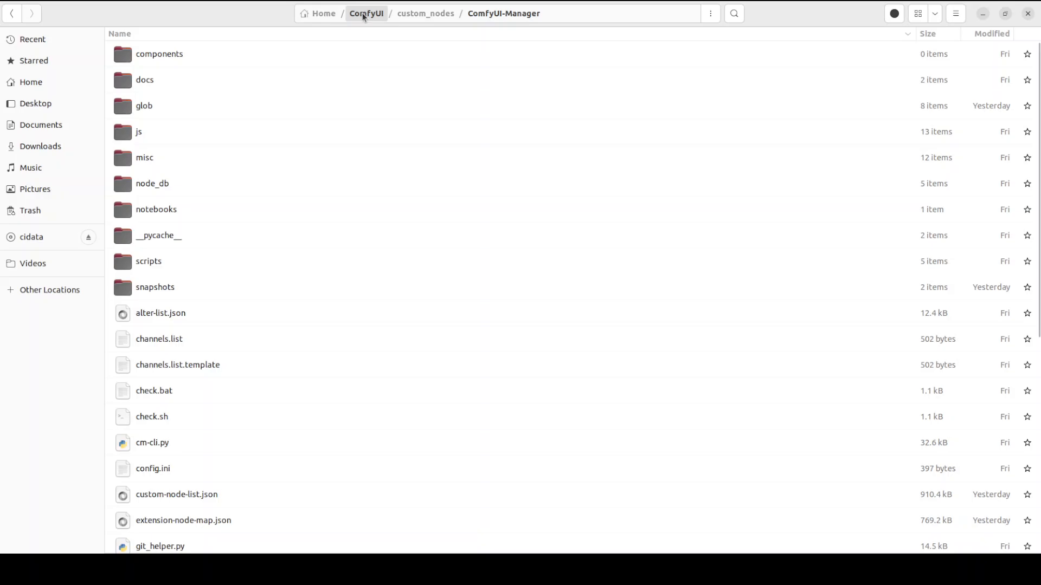
click(425, 13)
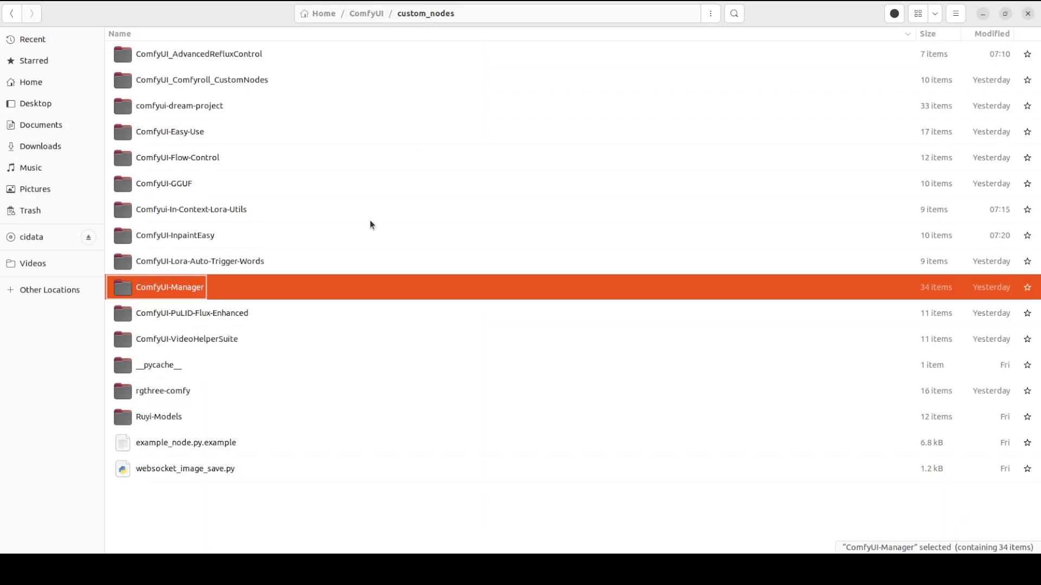
double_click(176, 287)
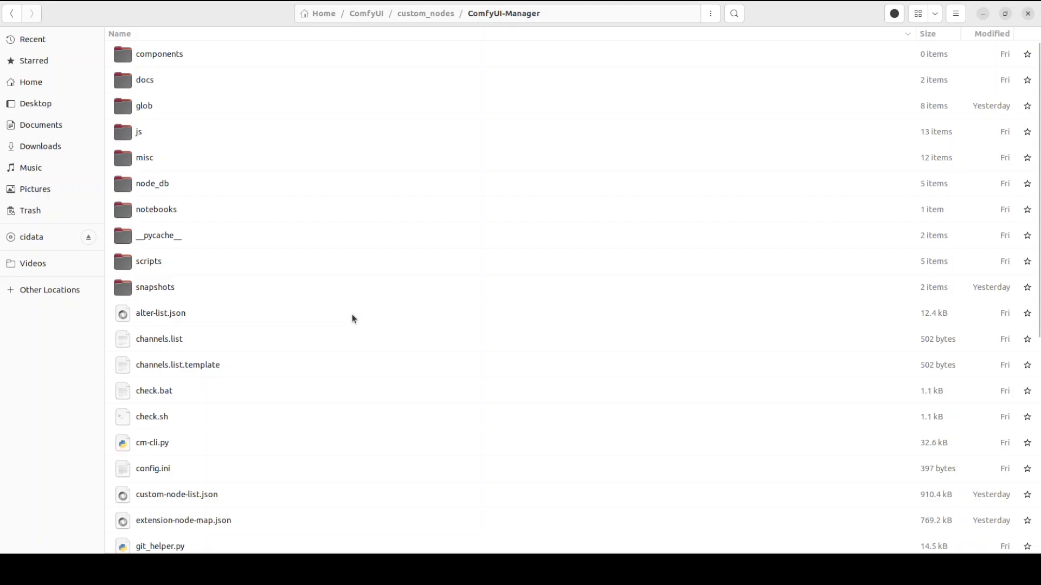
mouse_move(262, 486)
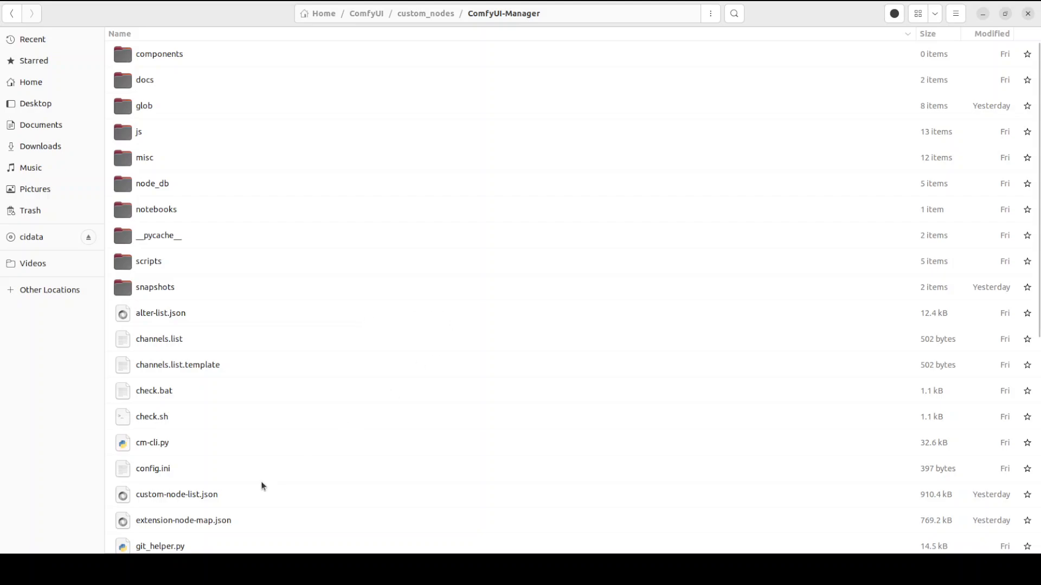
click(152, 468)
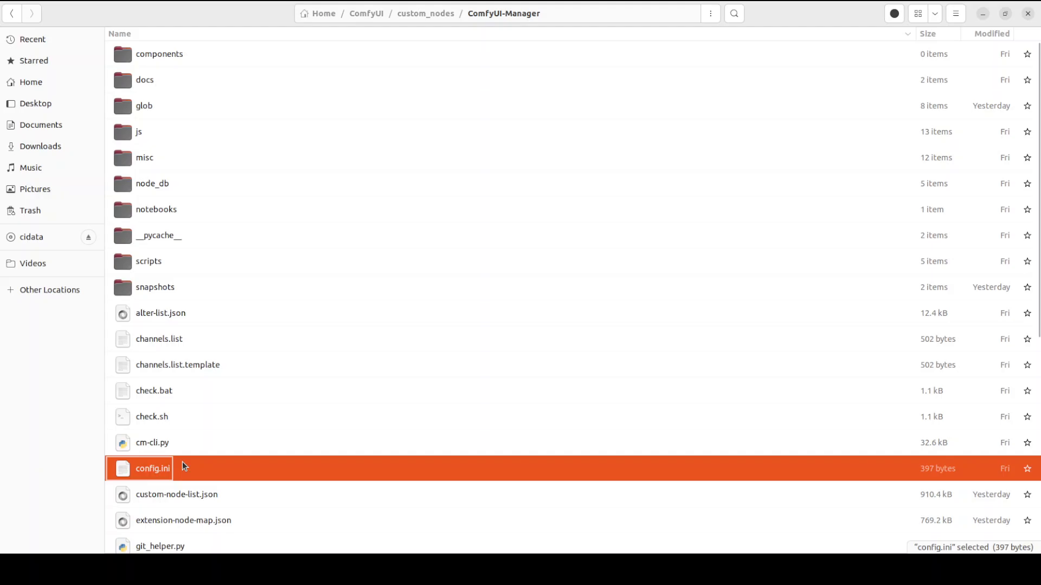
mouse_move(132, 425)
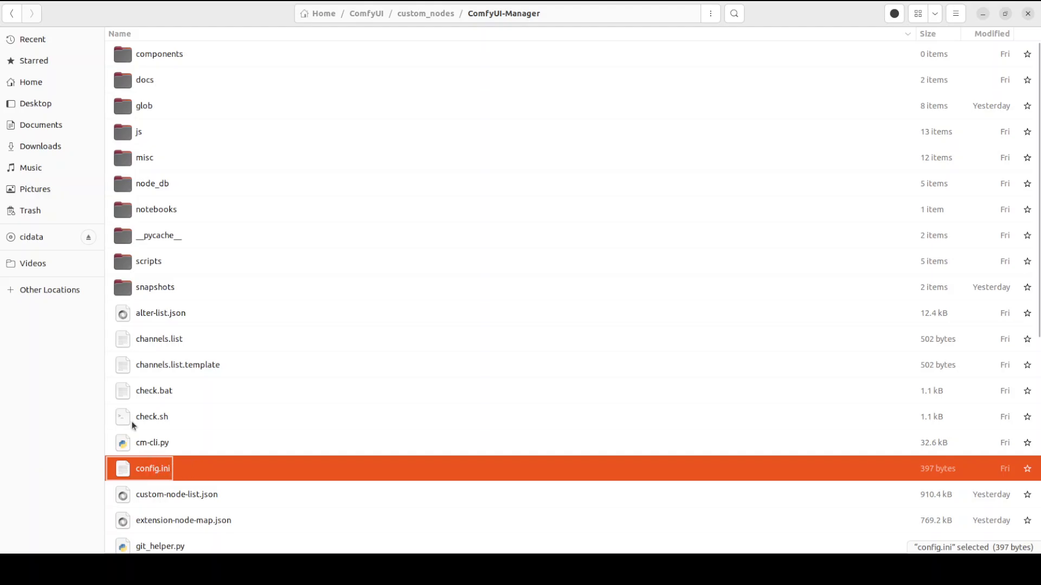
Step: Set security_level = weak in ComfyUI-Manager's config.ini and save it
double_click(153, 469)
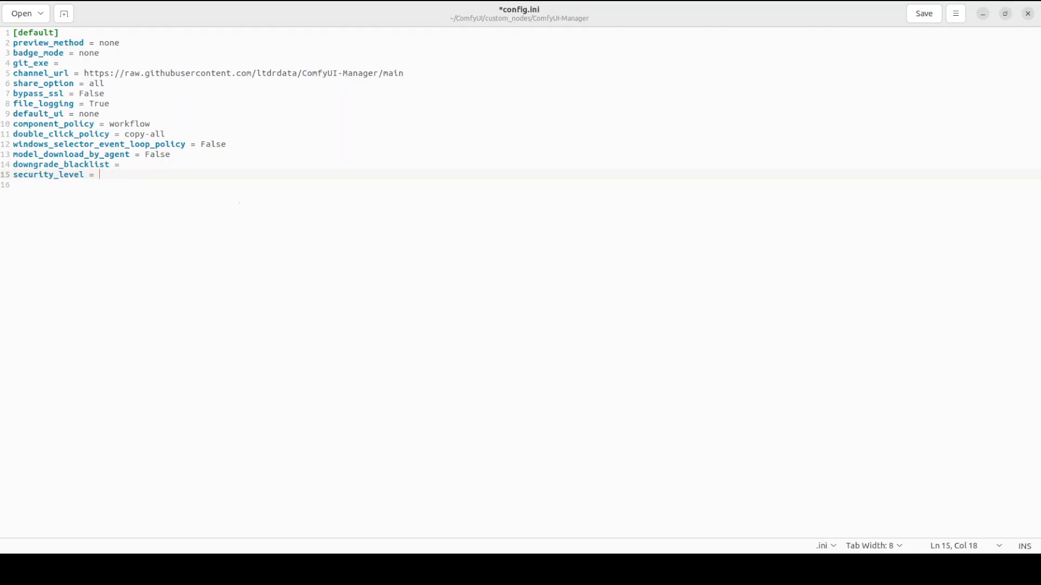
text(weak)
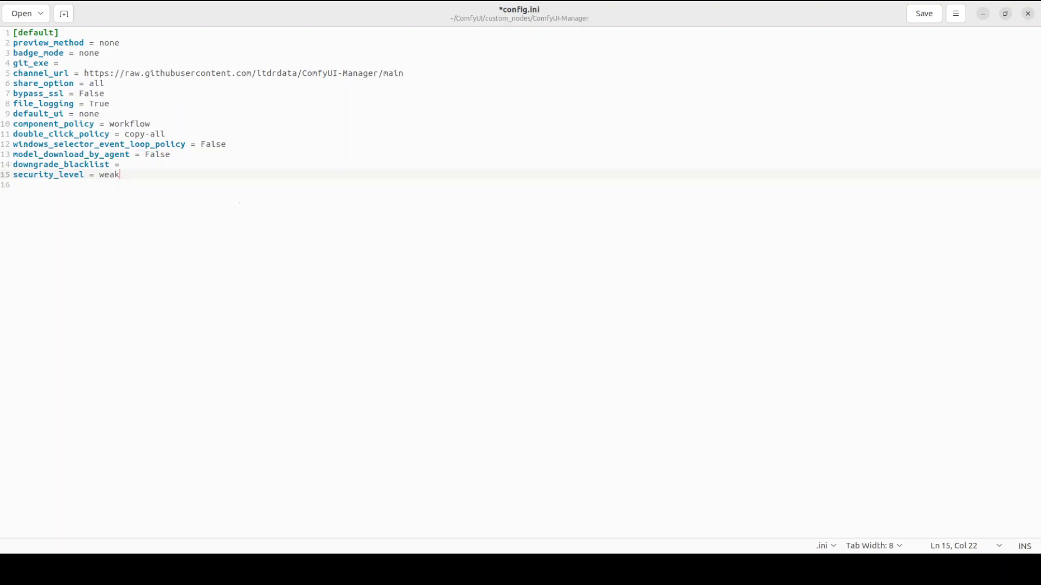
click(923, 13)
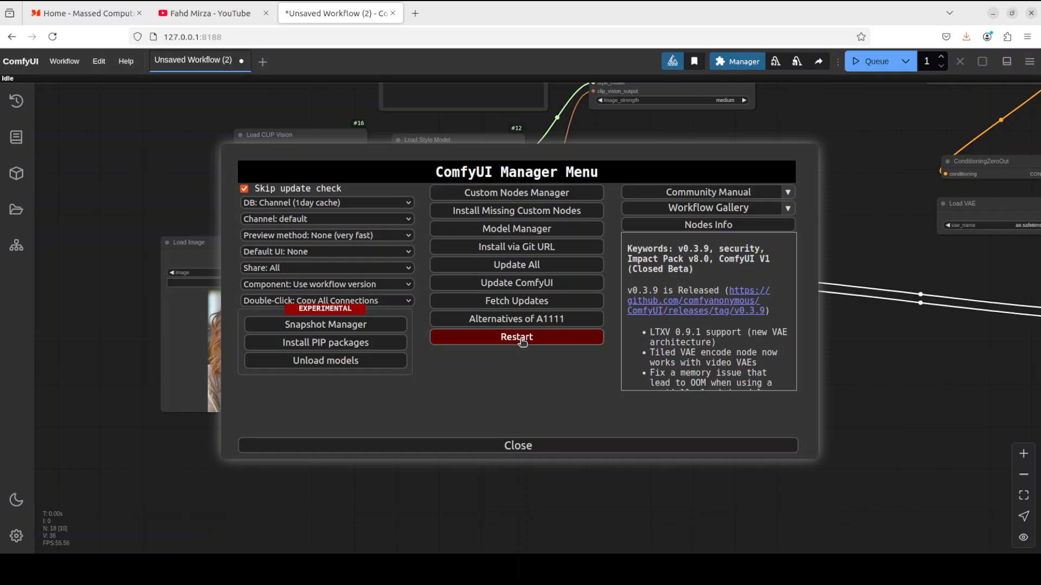
Step: Restart the ComfyUI server from the Manager menu and close the menu
click(516, 336)
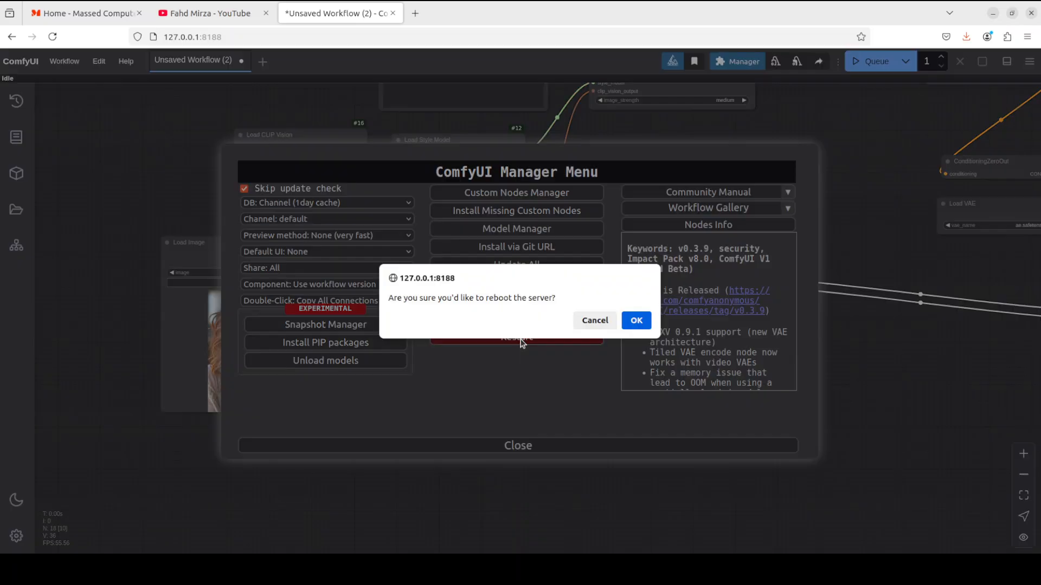
click(635, 323)
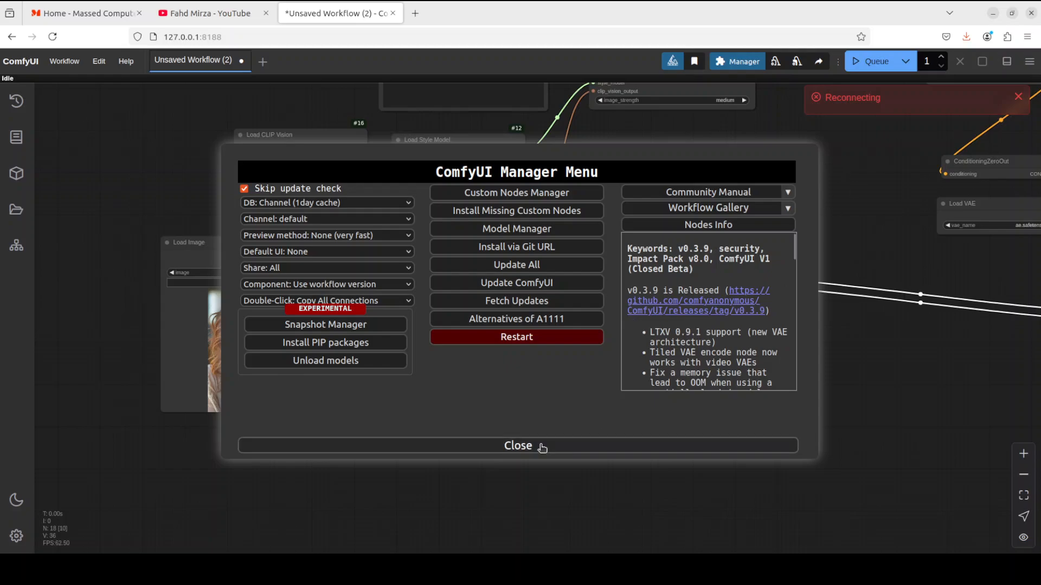
click(518, 446)
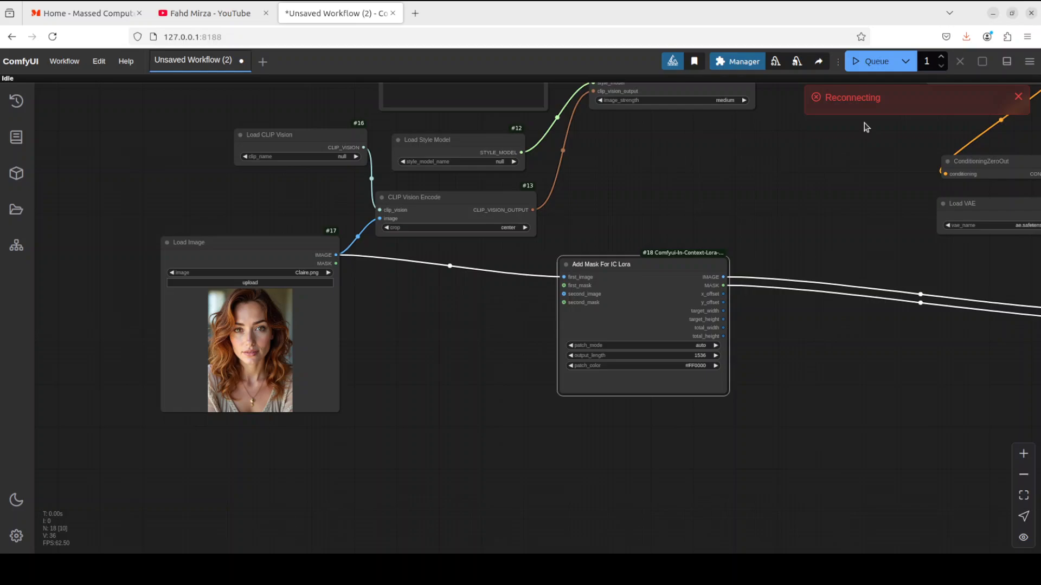
mouse_move(809, 156)
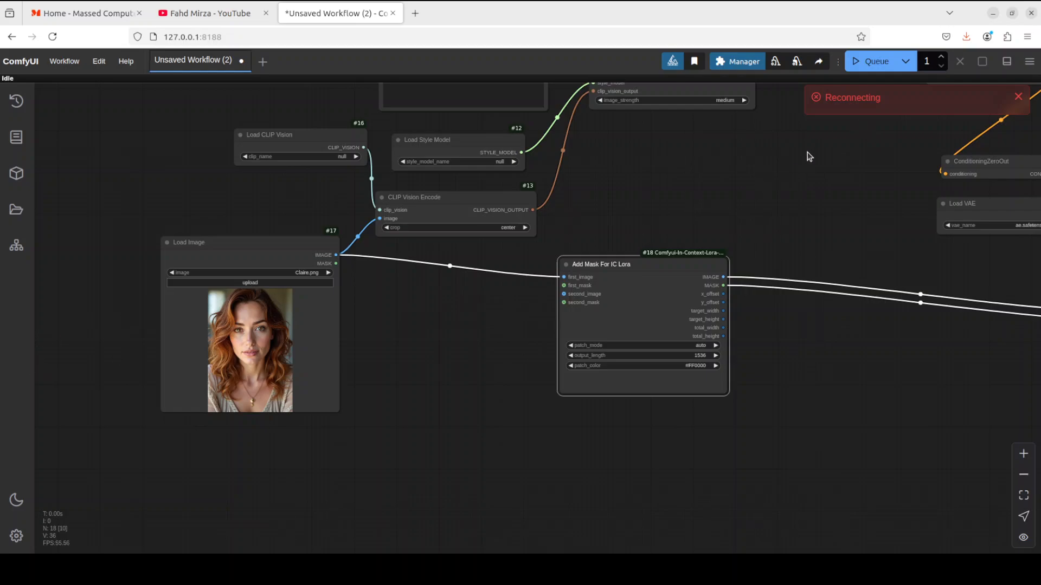
mouse_move(963, 103)
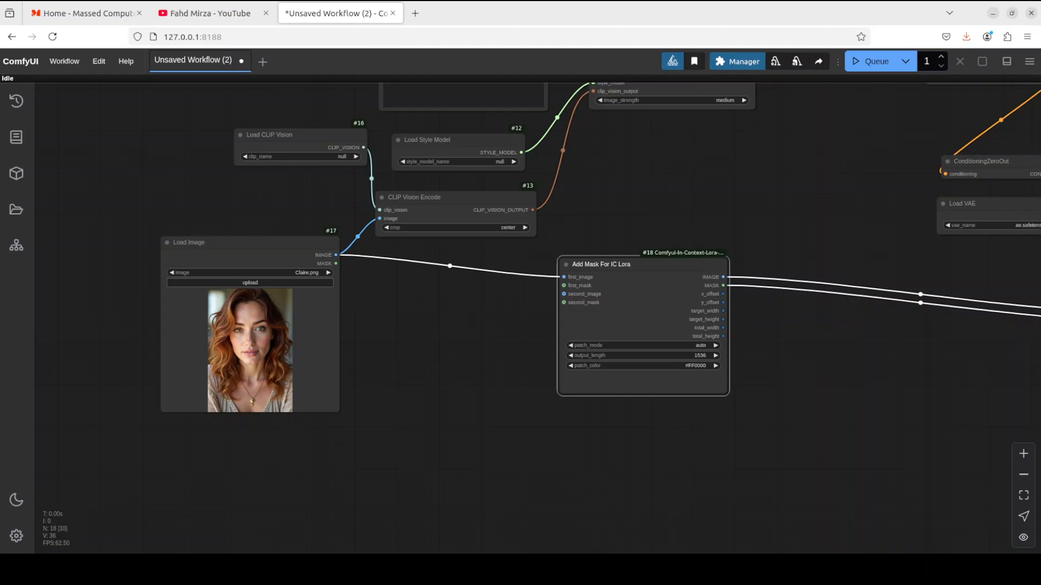
Step: Reopen the ComfyUI Manager menu after the server reconnects
click(193, 37)
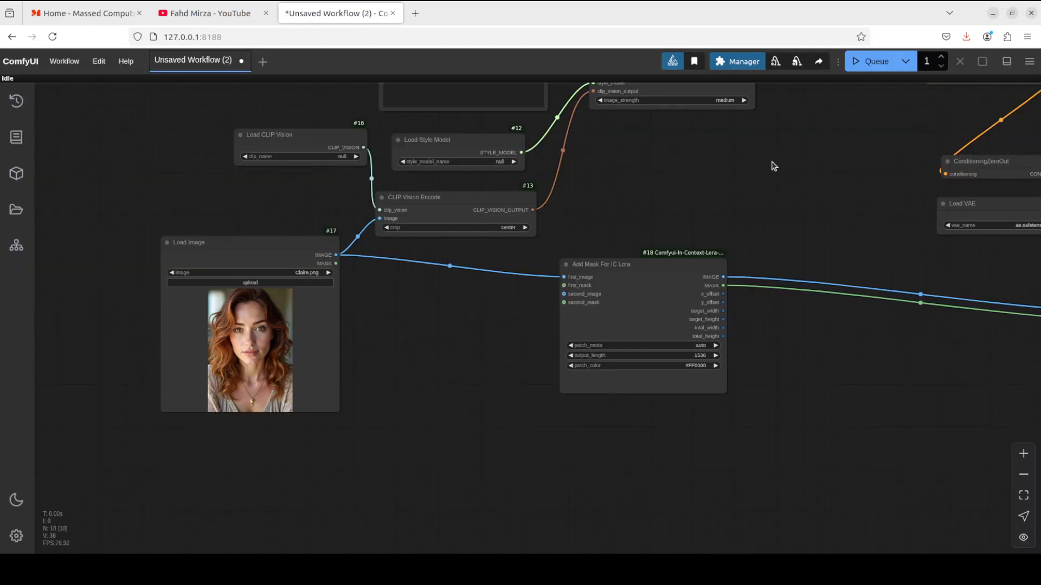
click(744, 61)
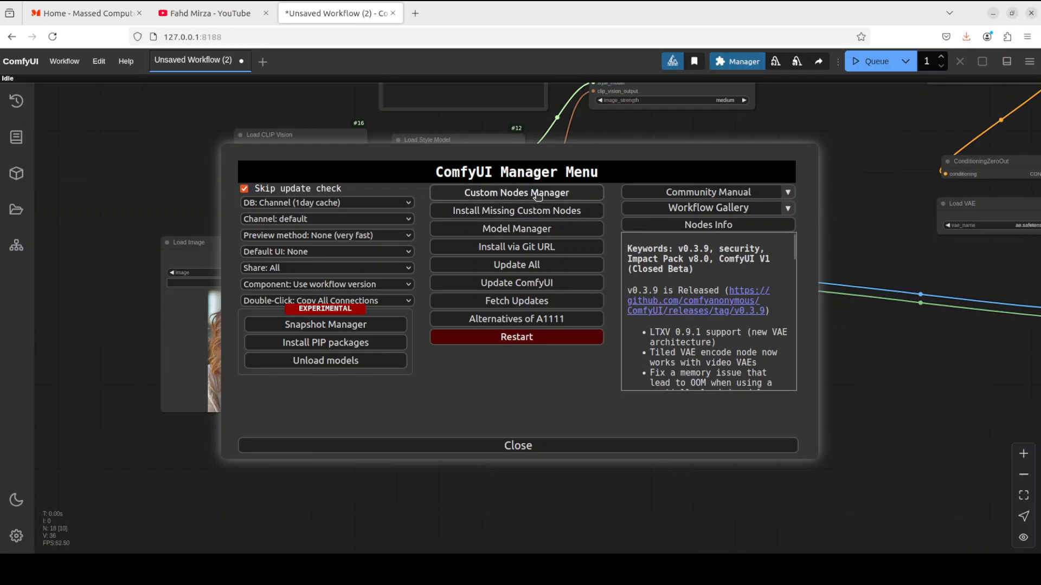
click(516, 193)
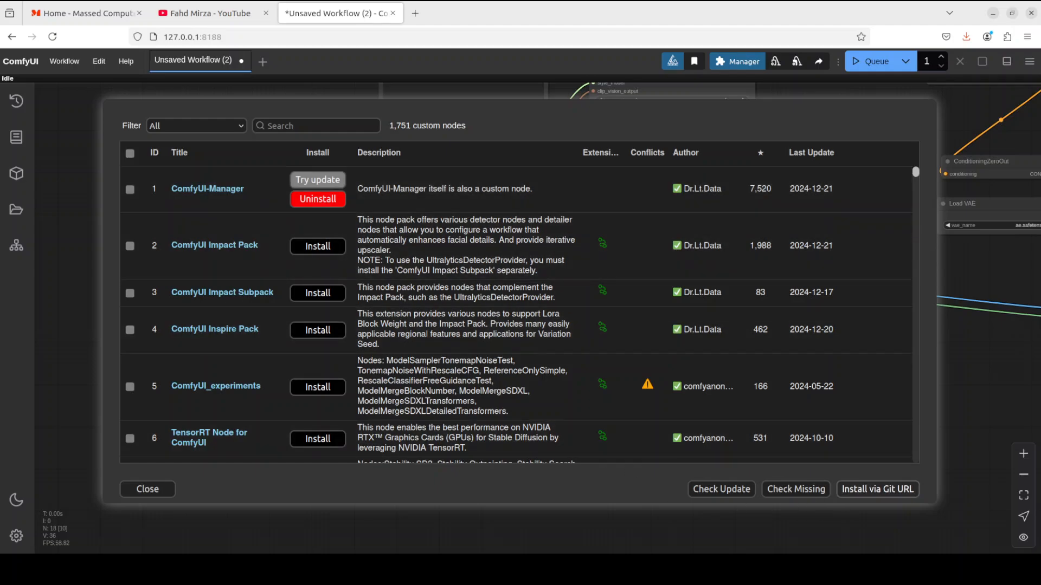
click(877, 489)
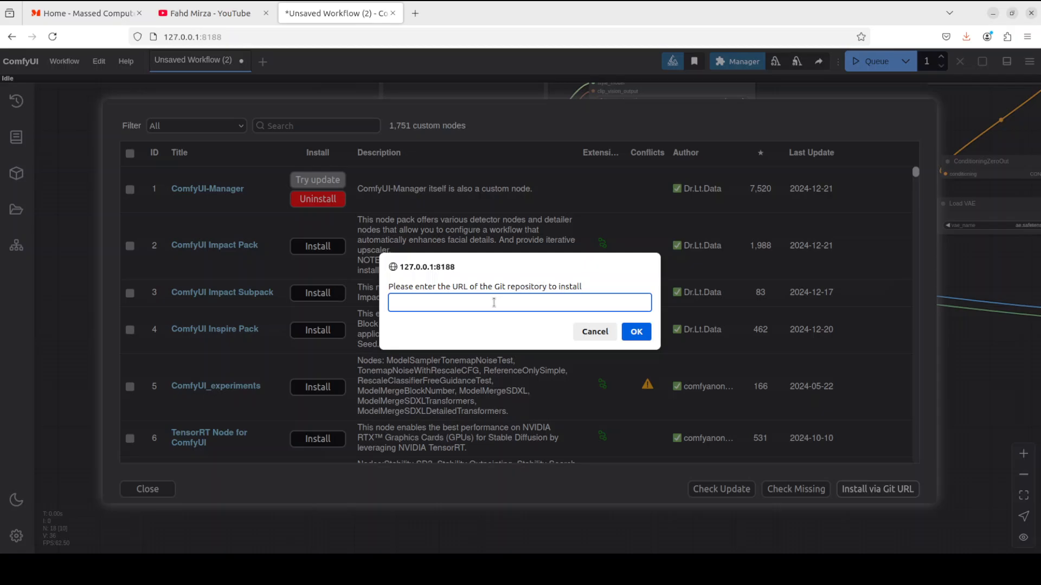
text(https://github.com/Acly/comfyui-inpaint-nodes)
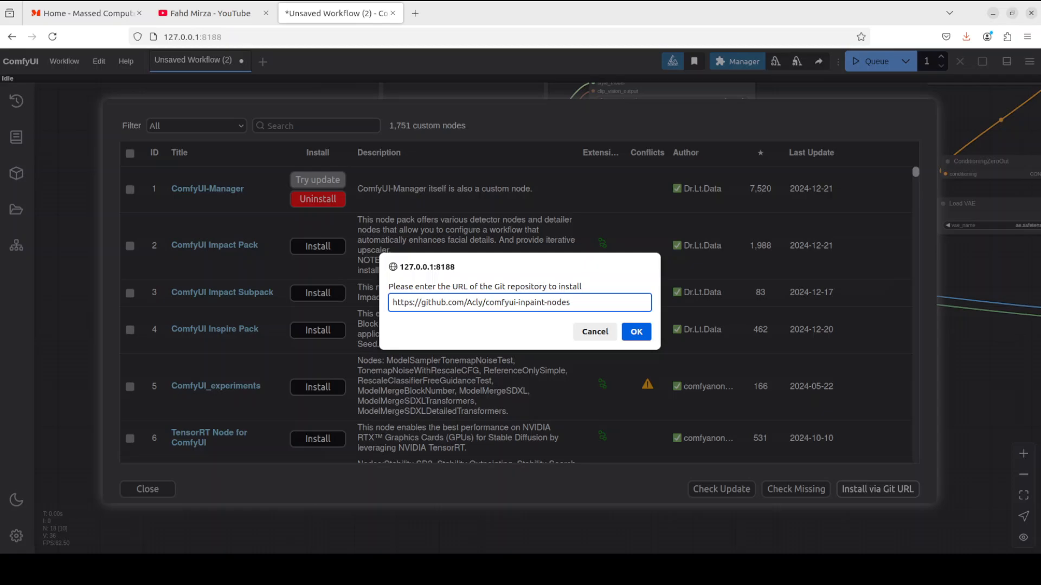
click(635, 332)
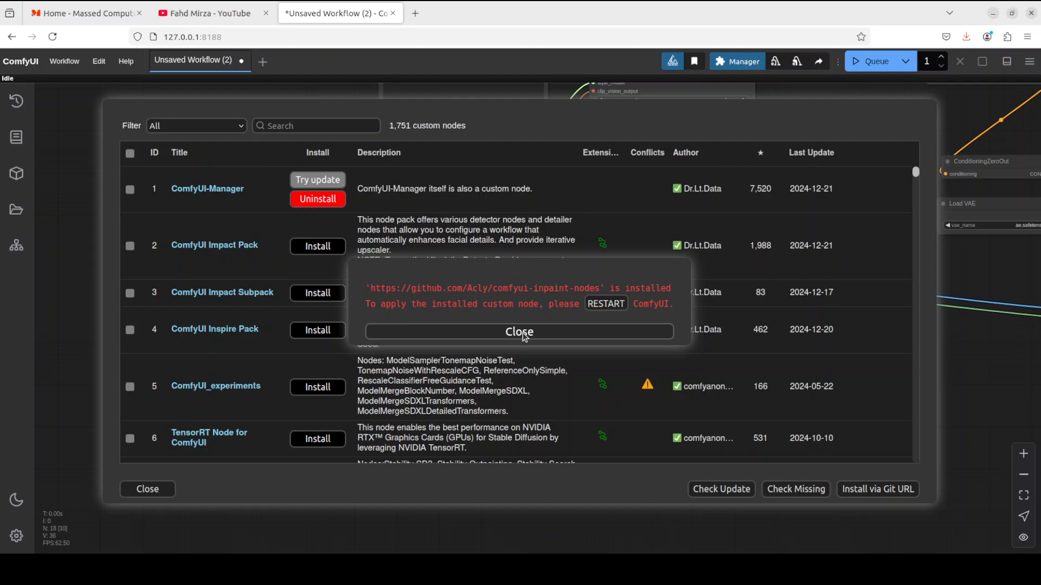
Step: Dismiss the install notice and switch to the YouTube channel browser tab
click(520, 332)
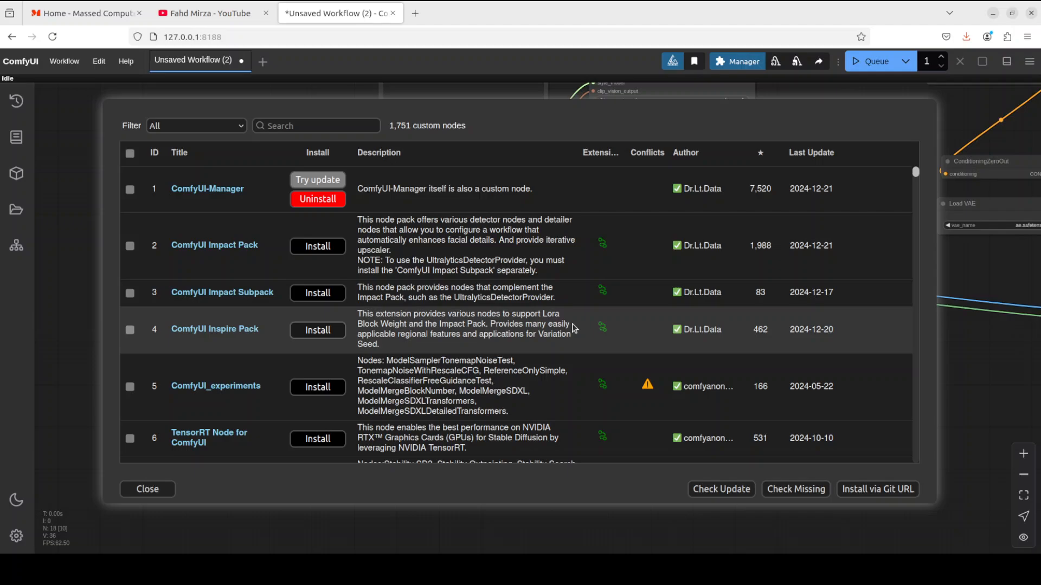
mouse_move(550, 209)
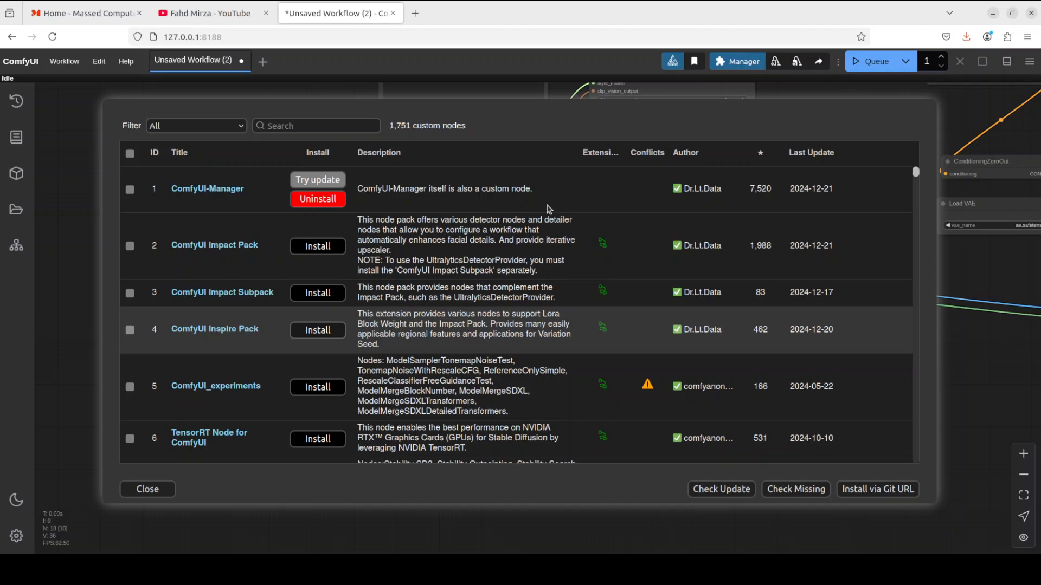
click(205, 13)
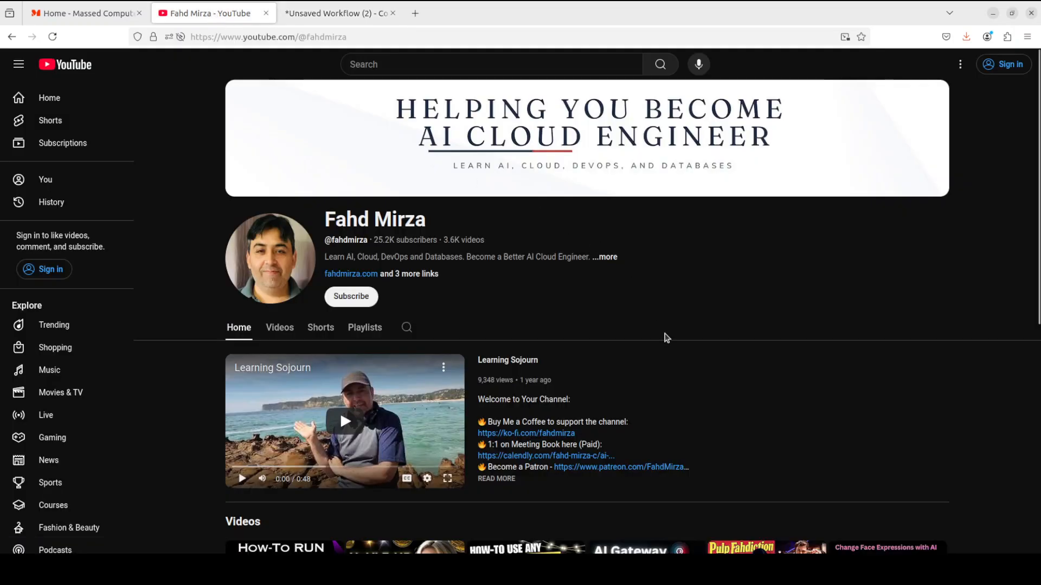